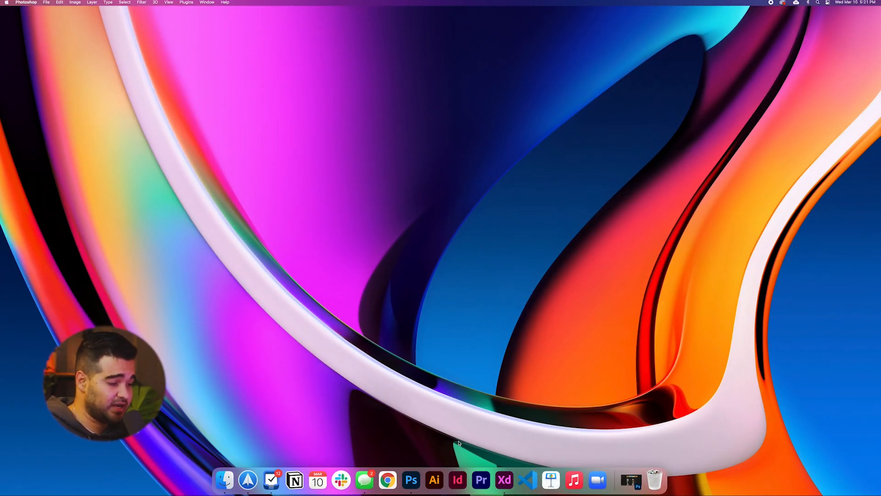
# Step: Launch Adobe XD with the Aurora_gradients_start file and its purple custom_Gradients artboard
pyautogui.click(504, 479)
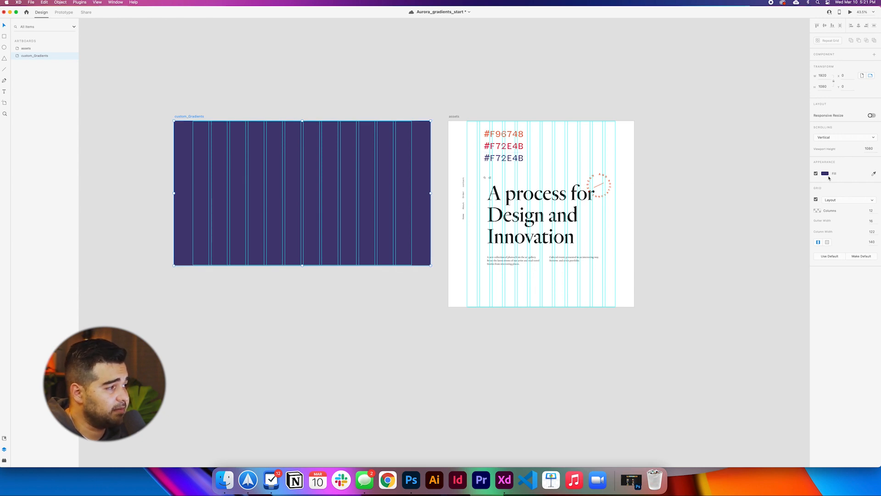
# Step: Add a tall ellipse rising past the artboard top with a linear gradient fill and no border, then preview it
pyautogui.click(825, 174)
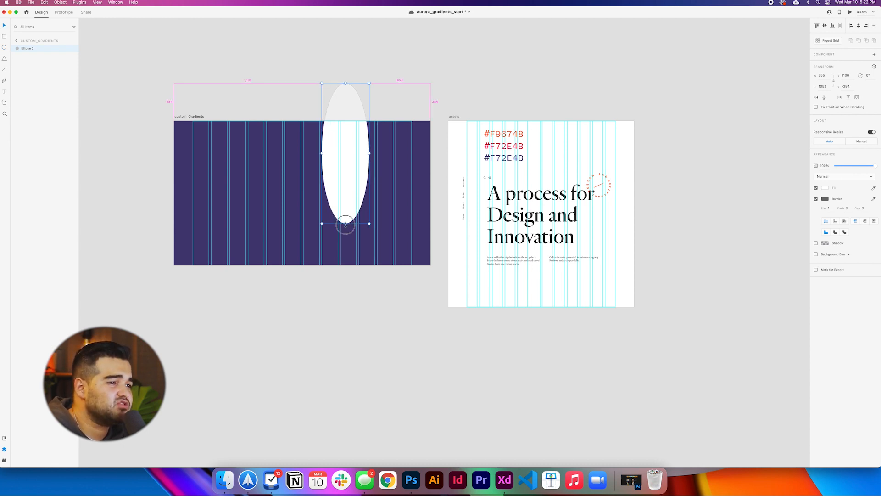
pyautogui.moveTo(346, 223); pyautogui.dragTo(346, 257)
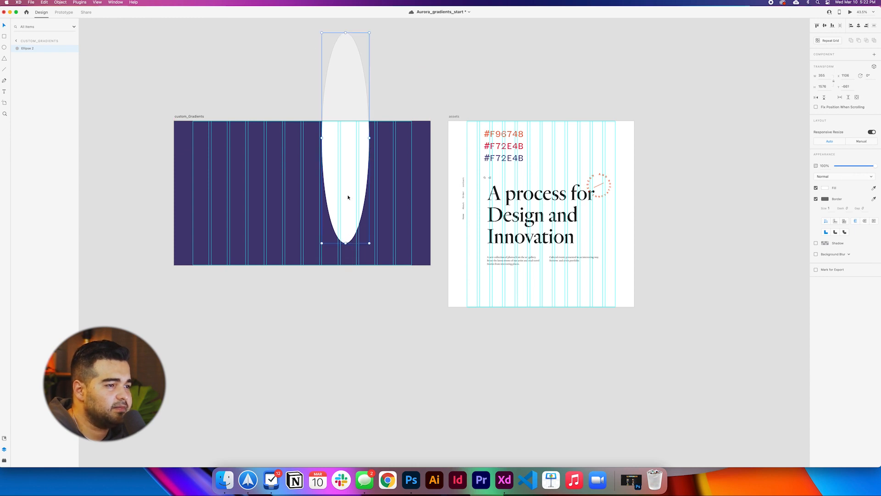
pyautogui.moveTo(397, 362)
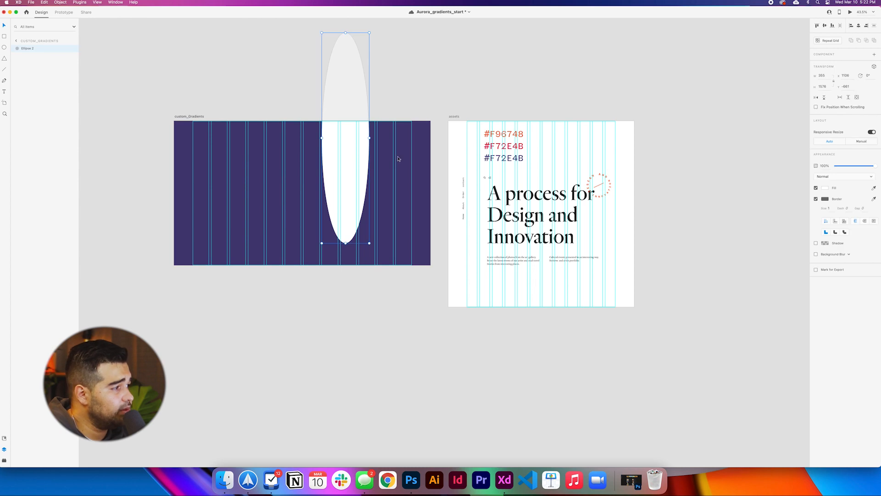
pyautogui.click(825, 187)
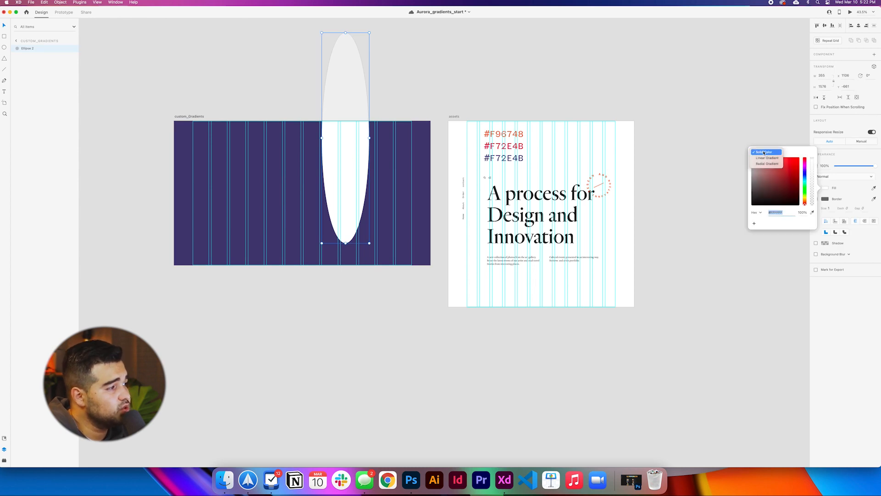
pyautogui.click(767, 163)
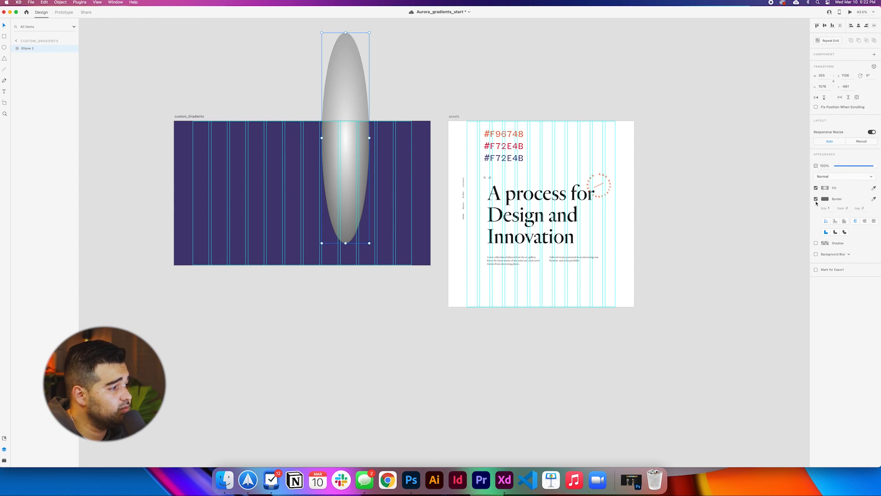
pyautogui.click(816, 199)
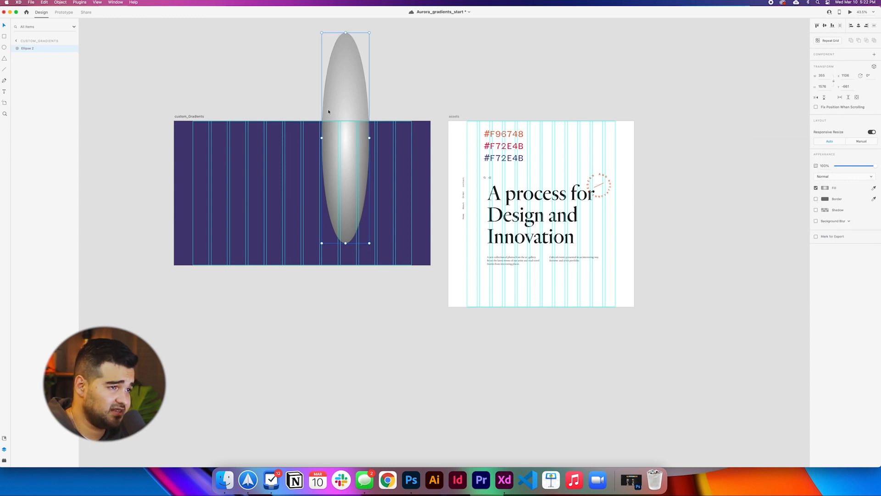
pyautogui.moveTo(387, 274)
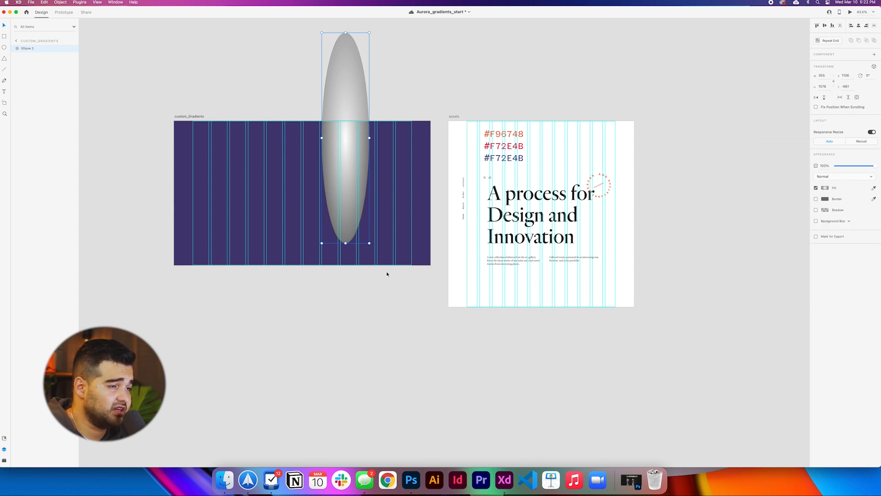
pyautogui.click(850, 12)
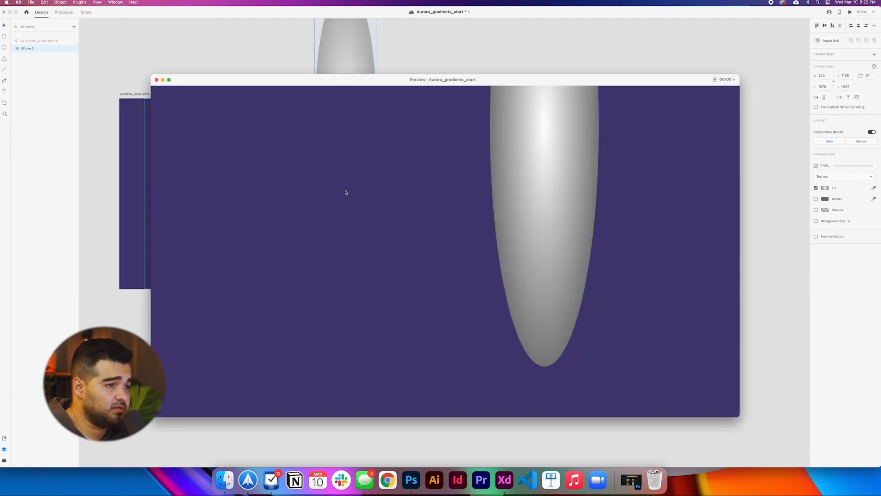
pyautogui.moveTo(380, 143)
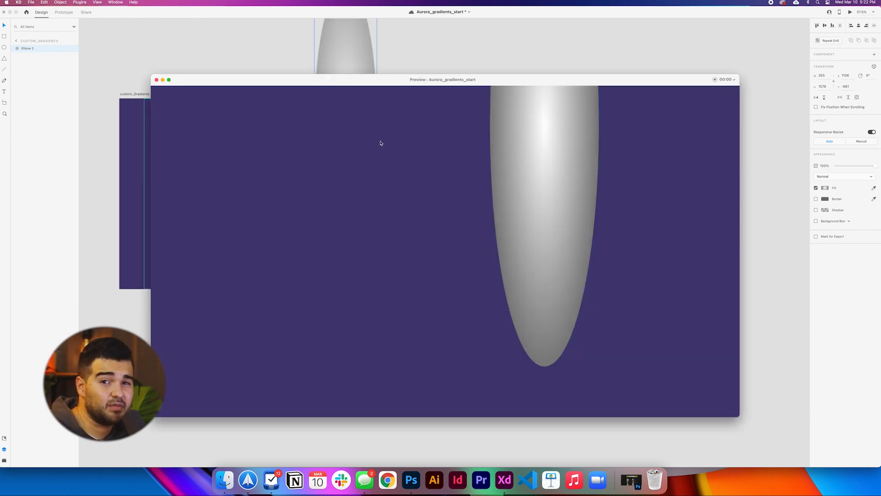
pyautogui.click(157, 79)
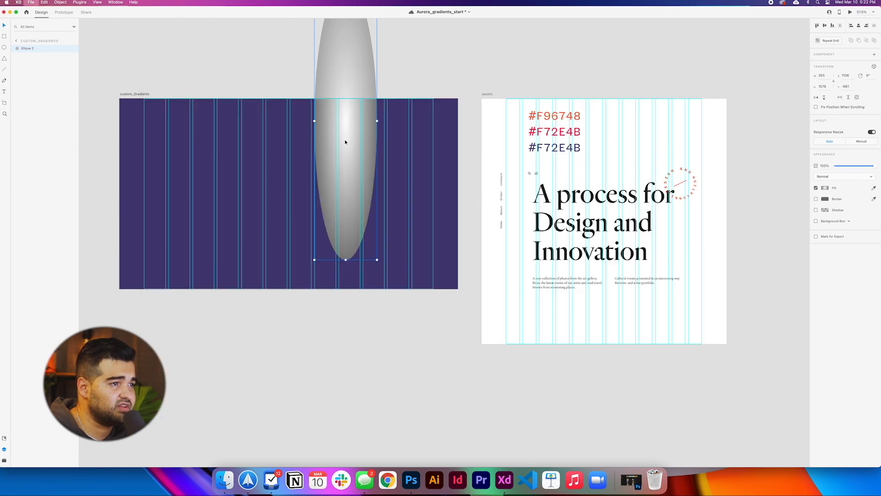
# Step: Make the ellipse a radial gradient with #F72E4B centre fading to a transparent outer stop
pyautogui.click(825, 187)
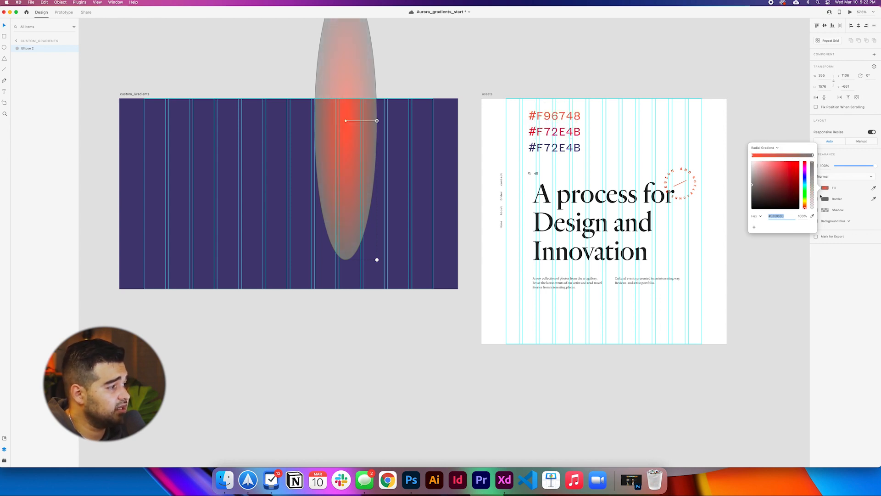
pyautogui.click(789, 163)
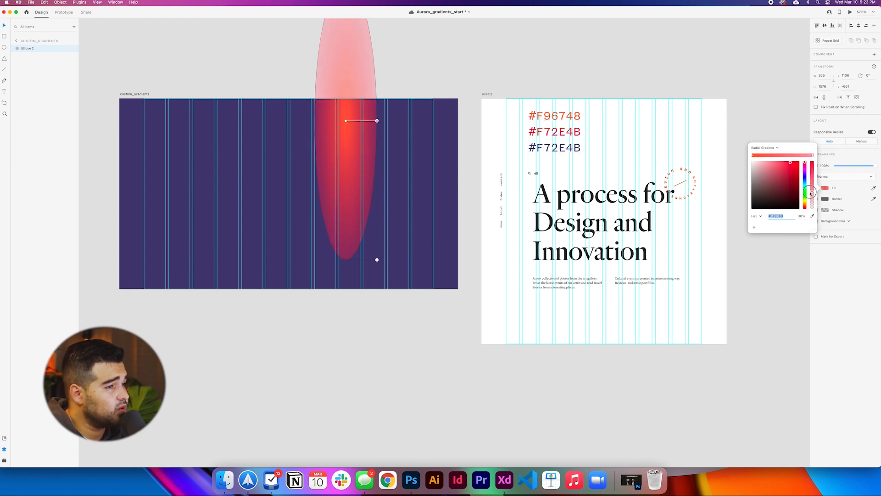
pyautogui.moveTo(811, 193); pyautogui.dragTo(811, 206)
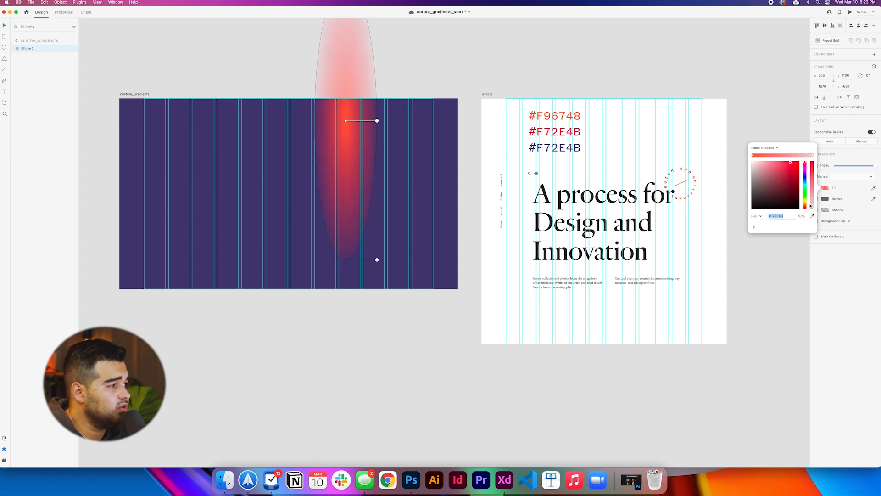
pyautogui.click(374, 254)
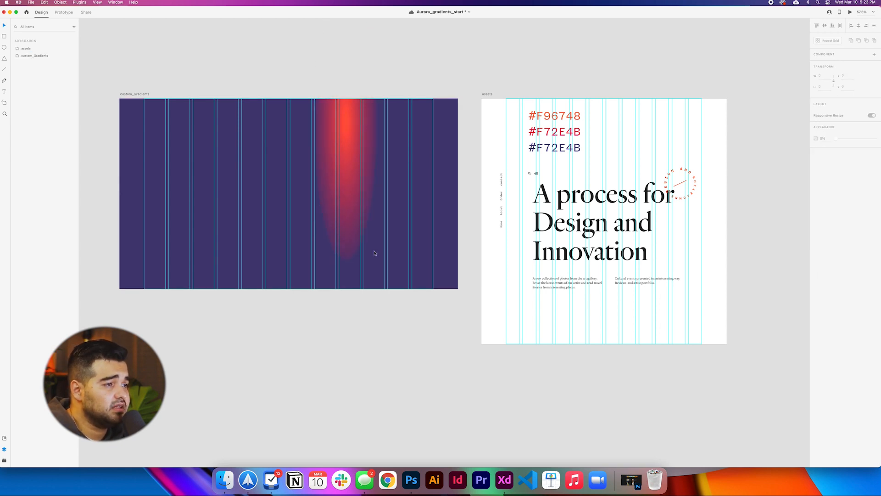
pyautogui.click(828, 12)
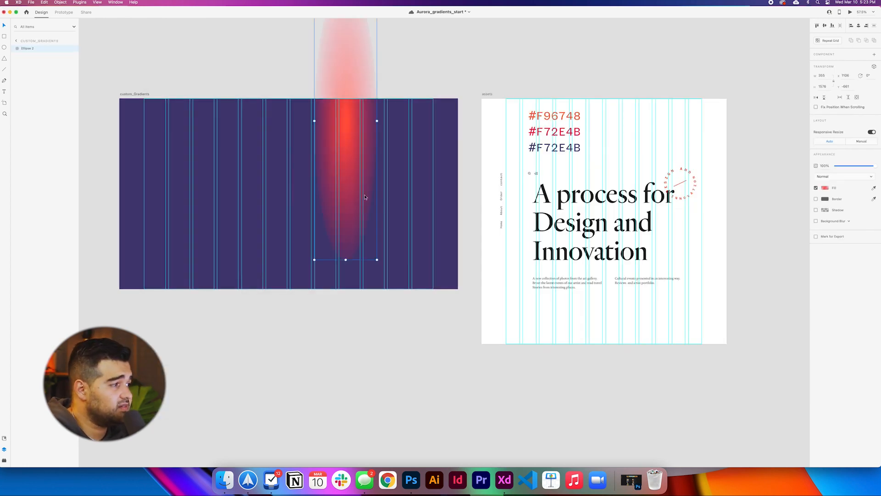
# Step: Enable Object Blur on the gradient path and raise the blur amount into a soft aurora glow
pyautogui.click(837, 220)
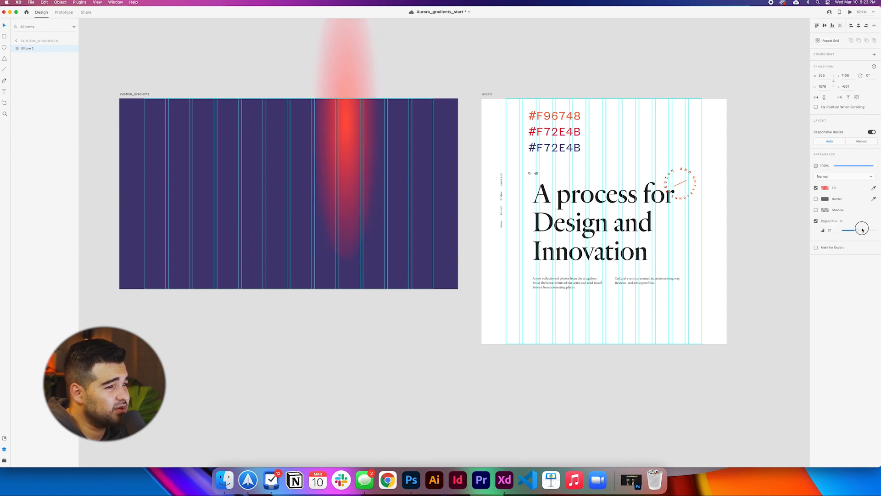
pyautogui.click(828, 12)
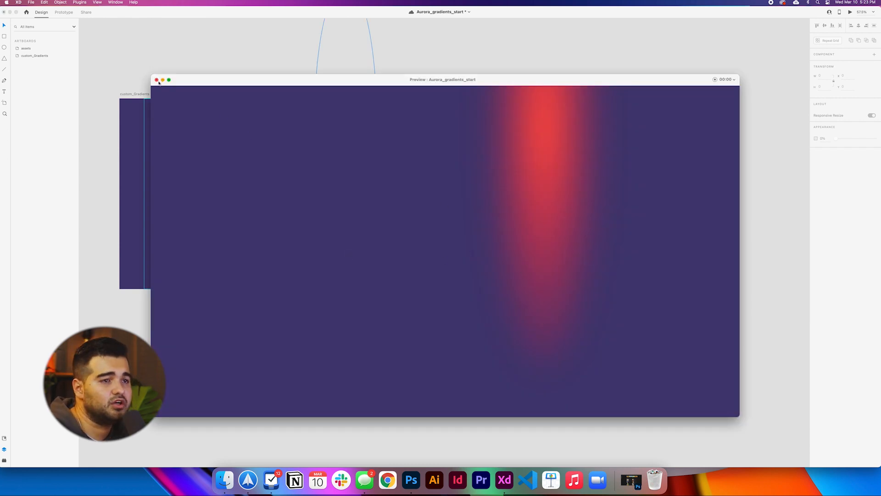
pyautogui.click(157, 79)
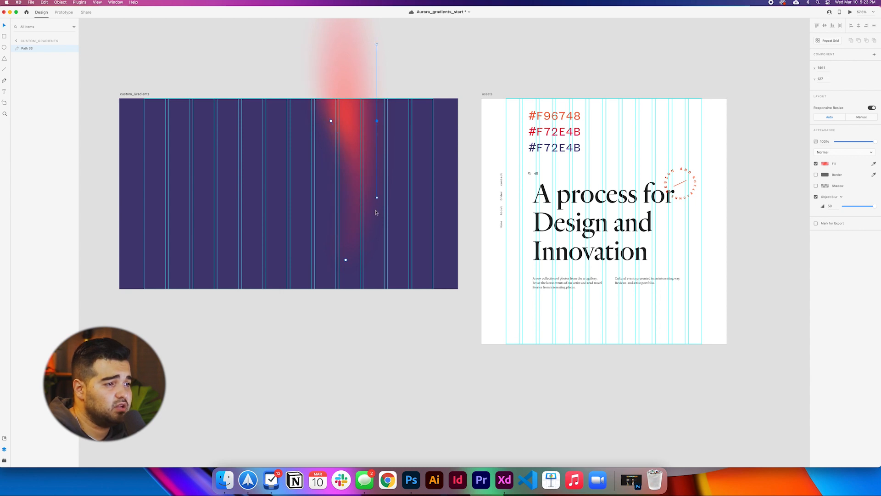
pyautogui.moveTo(376, 196); pyautogui.dragTo(331, 264)
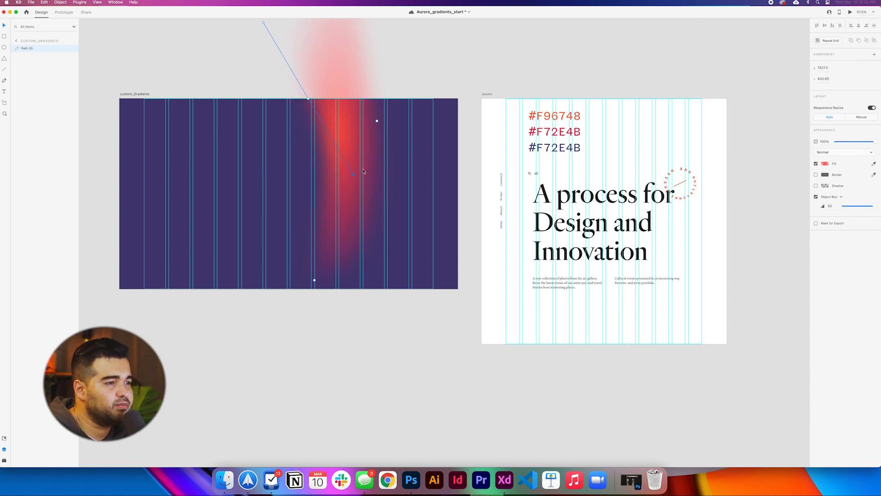
pyautogui.moveTo(353, 175); pyautogui.dragTo(398, 247)
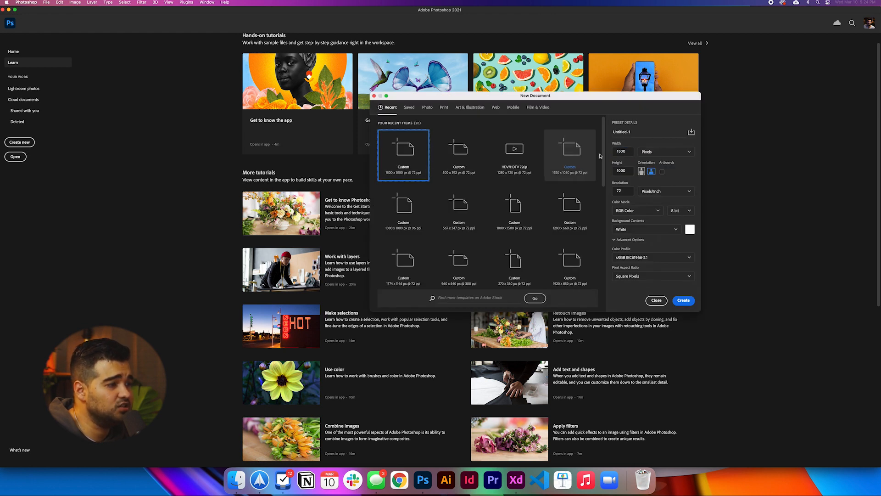
# Step: Create a 1920×1080 Photoshop document and apply Gaussian monochromatic Add Noise to it
pyautogui.click(569, 149)
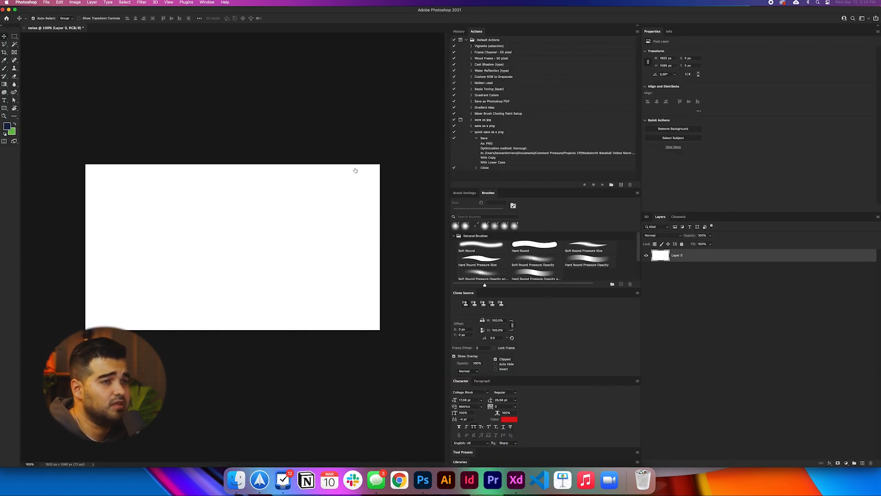
pyautogui.click(142, 2)
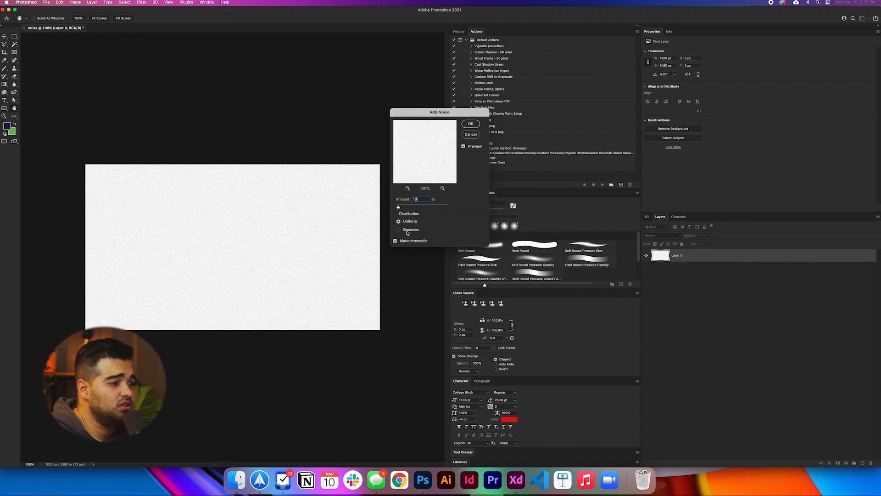
pyautogui.click(470, 123)
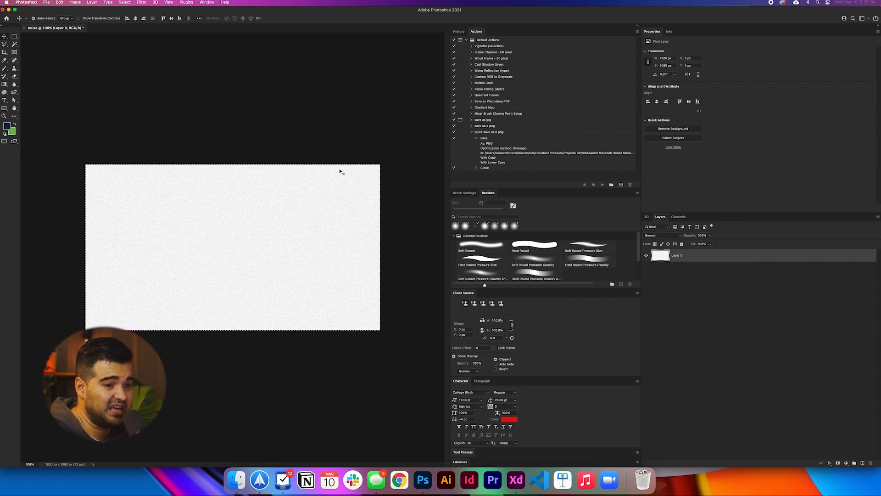
pyautogui.moveTo(149, 136)
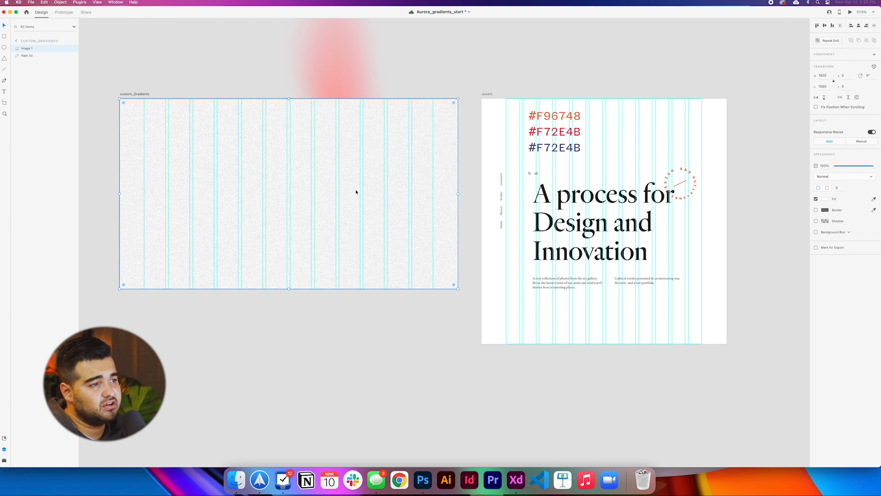
# Step: Set the pasted noise image's blend mode so the gradient shows through, then preview the artboard
pyautogui.click(842, 177)
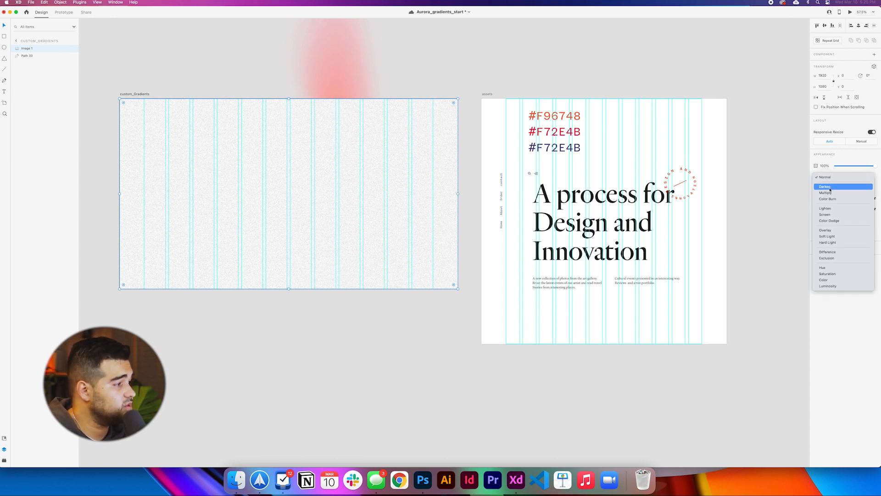
pyautogui.click(825, 186)
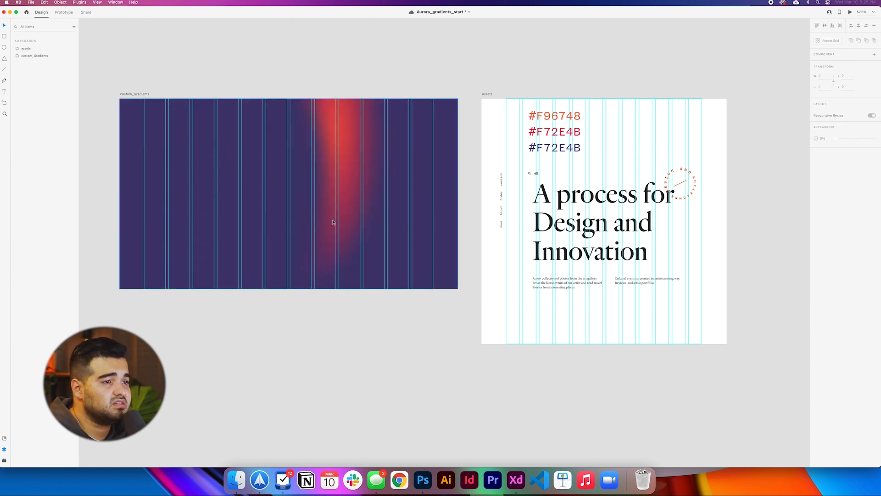
pyautogui.click(828, 12)
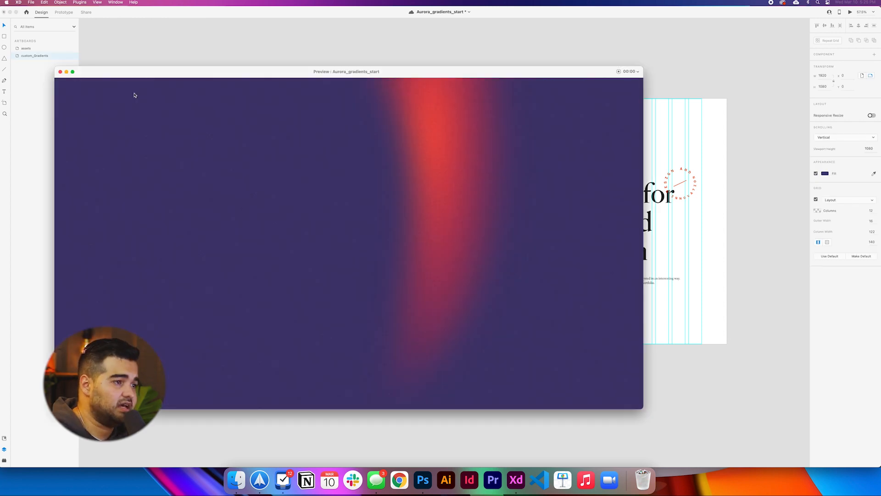
pyautogui.click(59, 72)
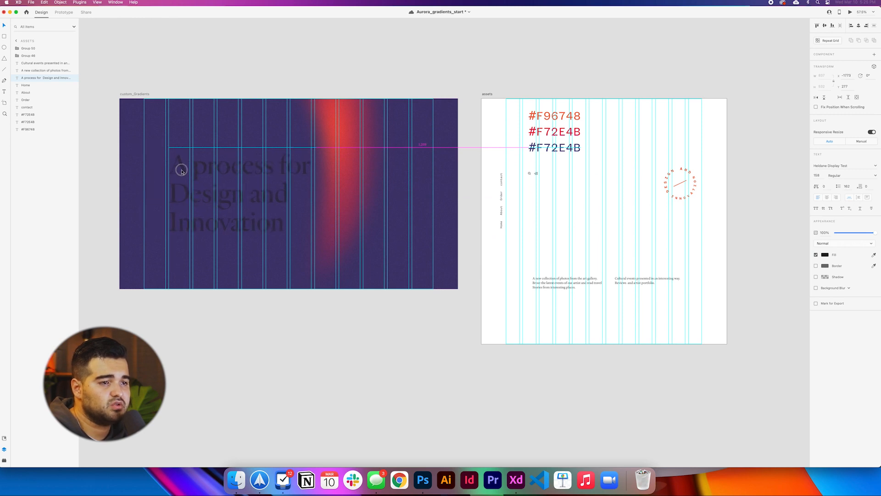
# Step: Place the white headline and navigation labels, then move the circular badge to the artboard's lower right
pyautogui.click(817, 255)
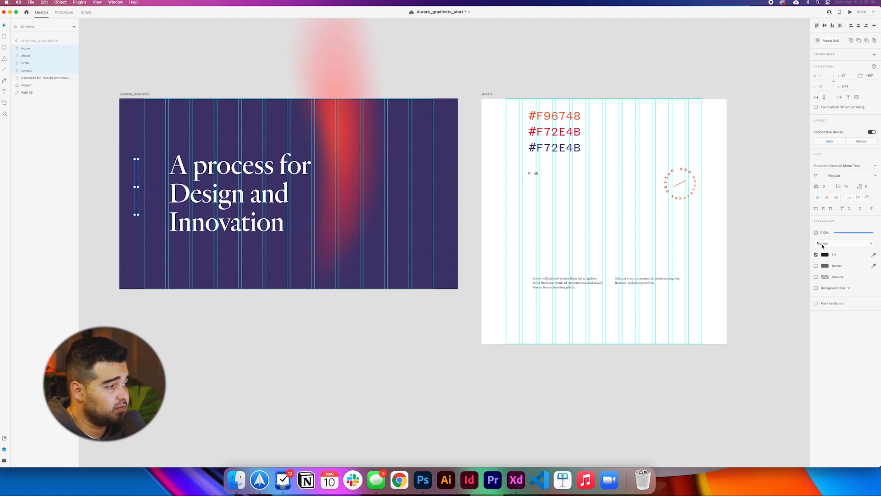
pyautogui.click(824, 254)
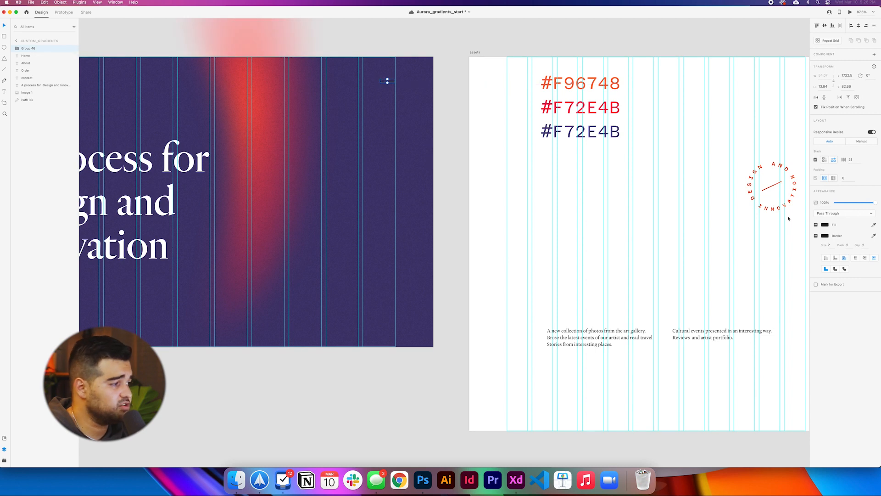
pyautogui.click(825, 224)
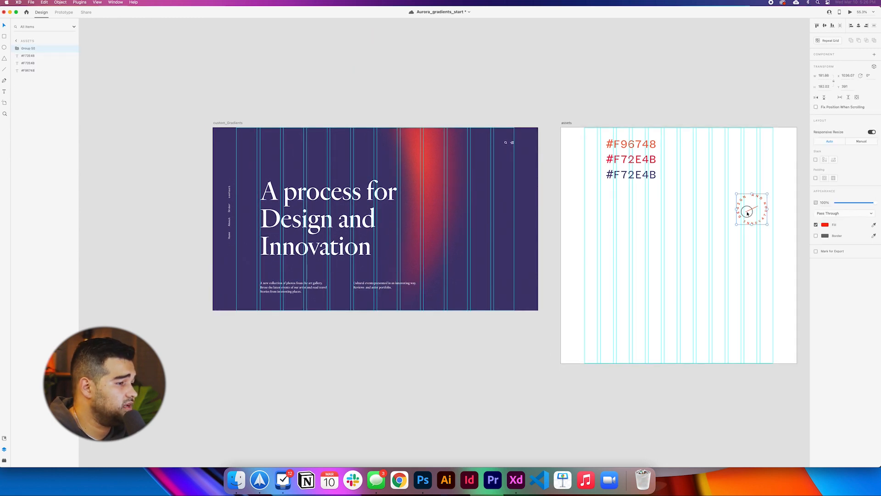
pyautogui.moveTo(752, 209); pyautogui.dragTo(493, 281)
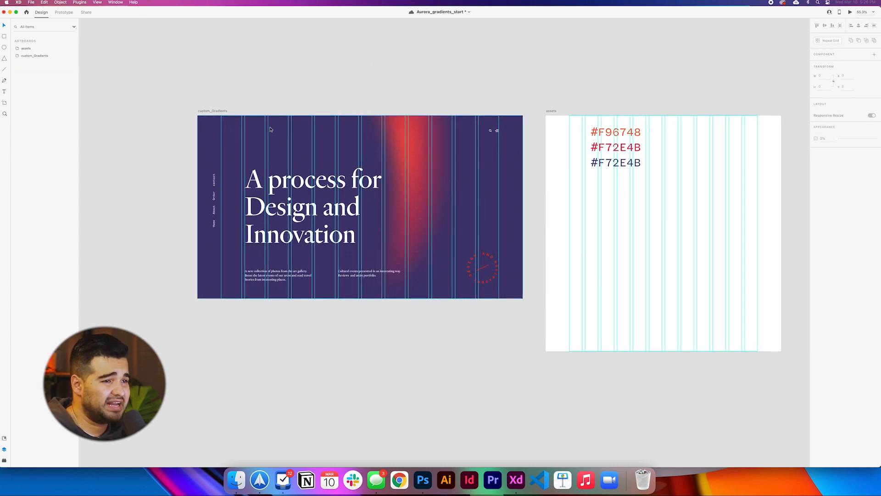
# Step: Duplicate the artboard with the glow shifted left and wider, then switch to Prototype mode
pyautogui.click(828, 12)
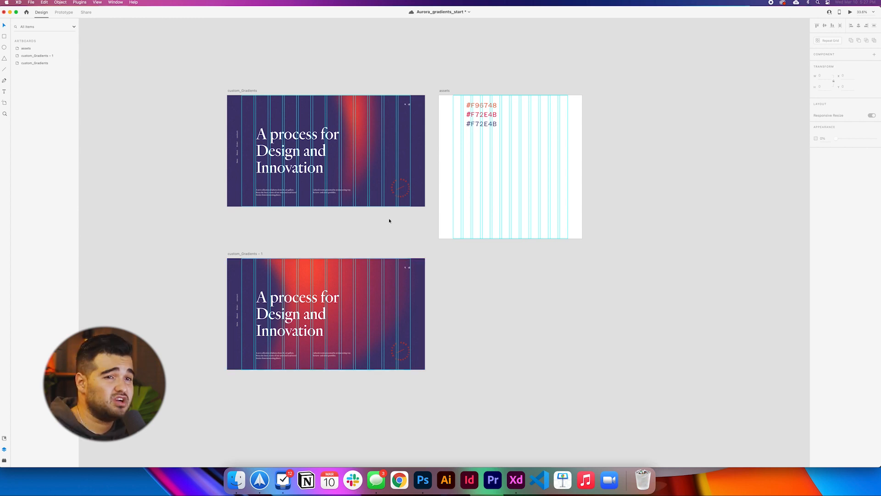
pyautogui.click(63, 12)
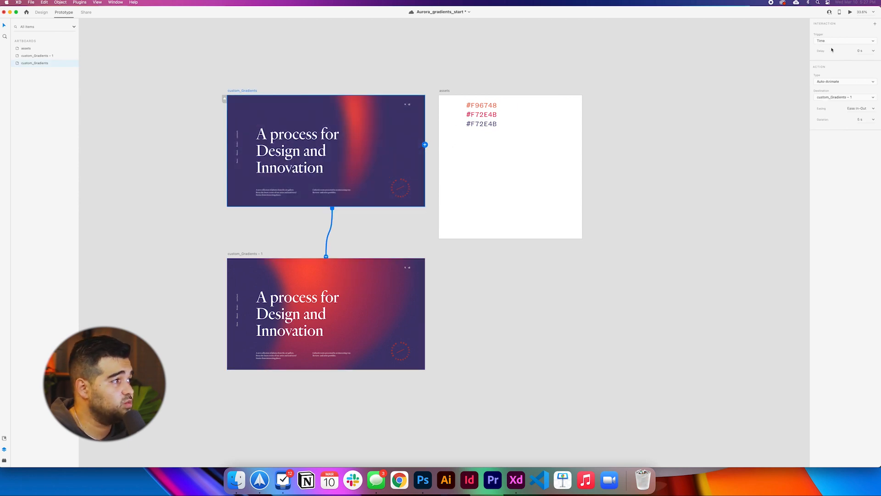
# Step: Set the transition trigger to Time and adjust its duration for the auto-animate link
pyautogui.click(843, 41)
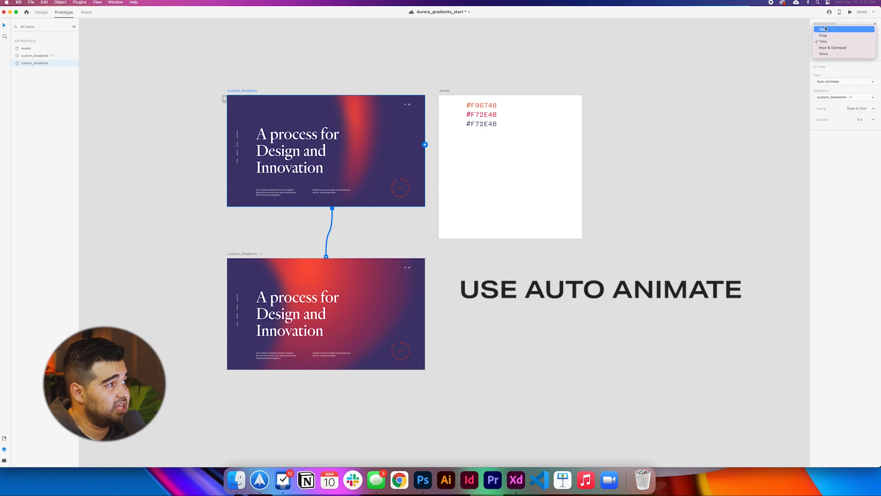
pyautogui.click(823, 41)
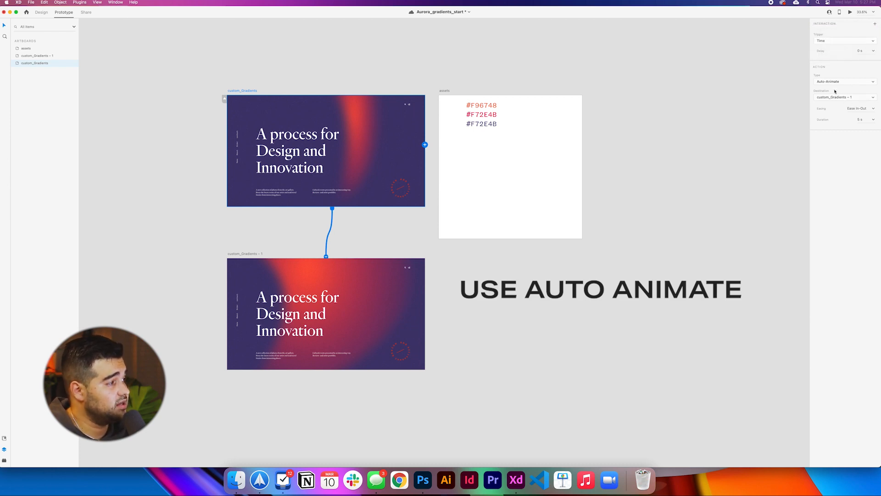
pyautogui.click(859, 108)
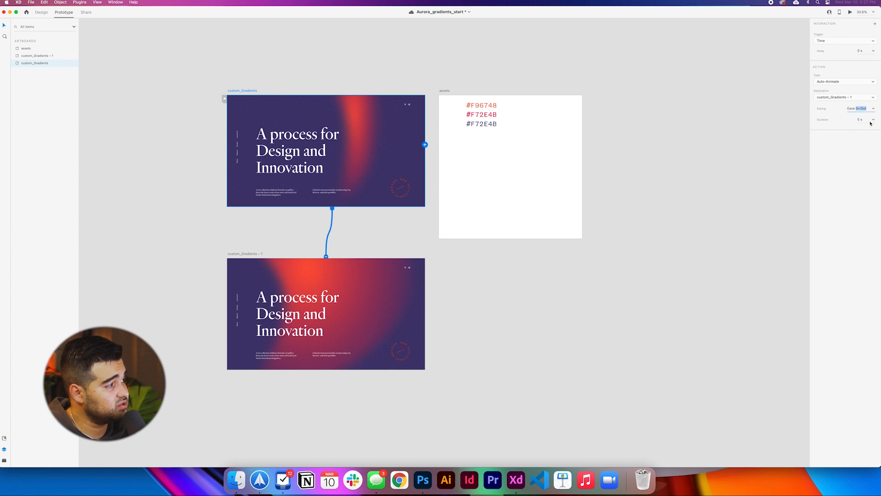